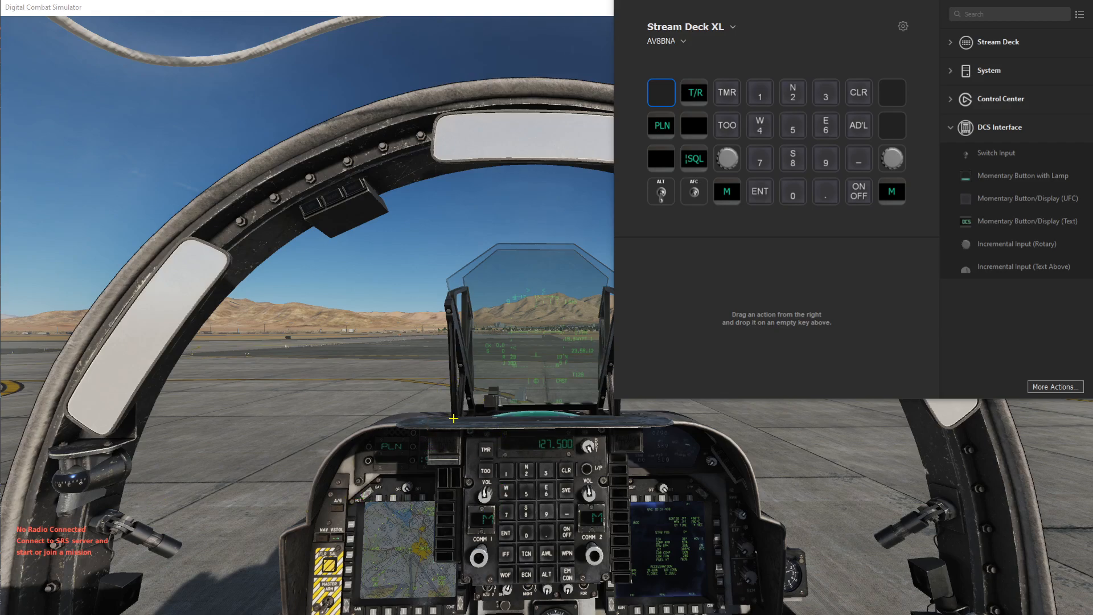
mouse_move(411, 416)
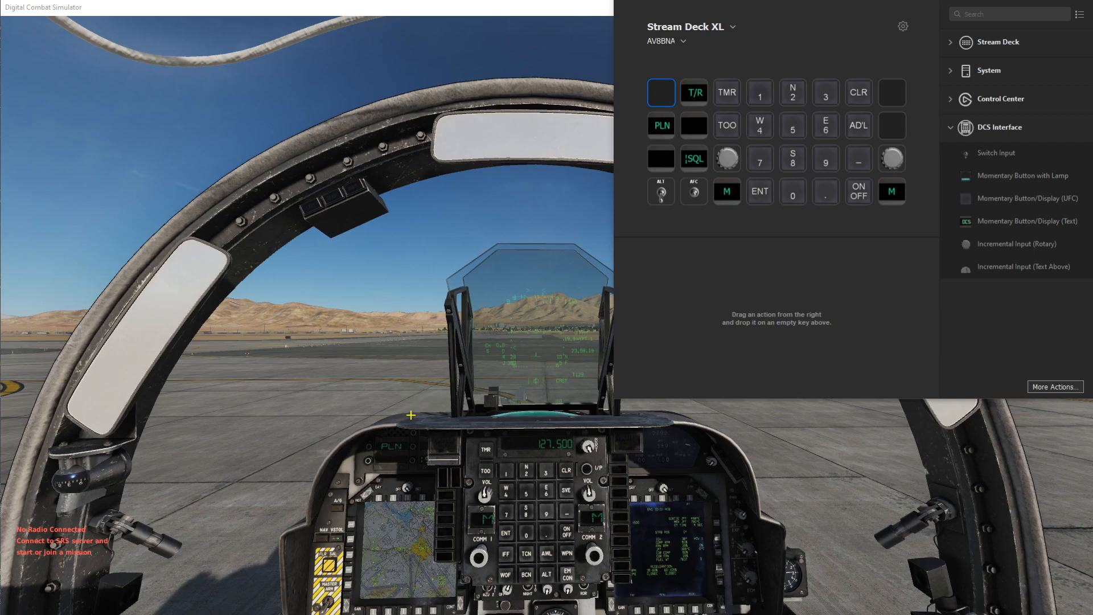
mouse_move(461, 452)
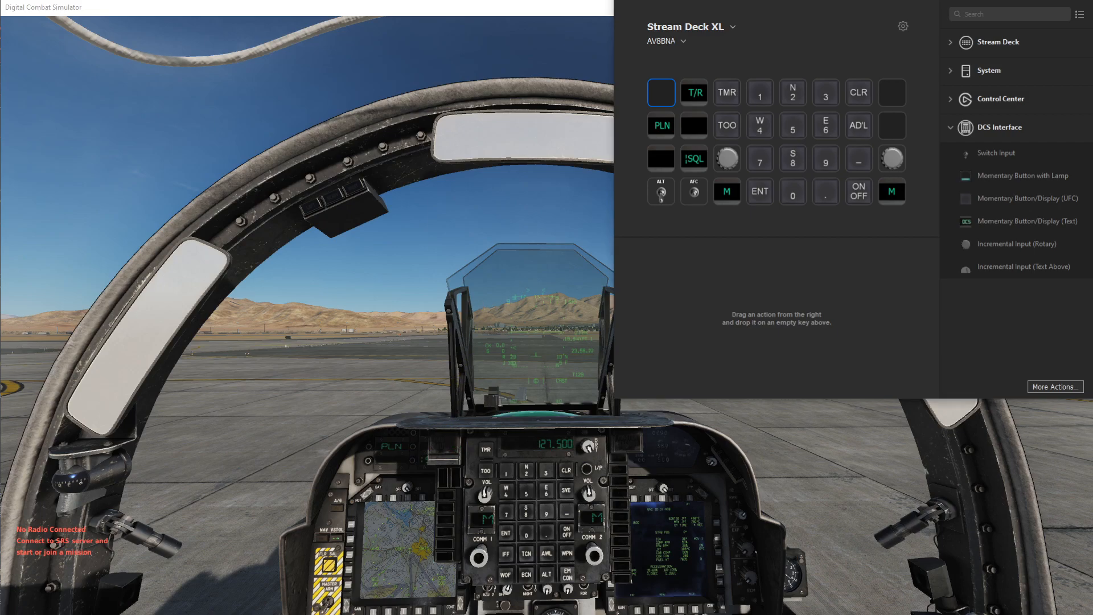
Step: Assign DCS Interface Momentary Button with Lamp to the top-left key and open its settings
left_click(659, 93)
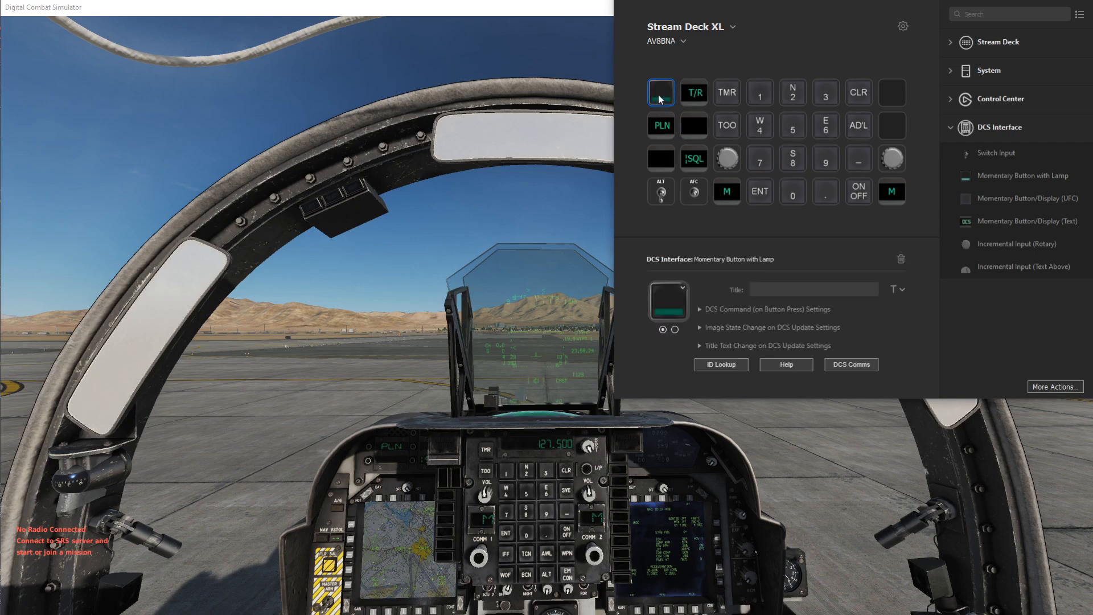
mouse_move(1002, 186)
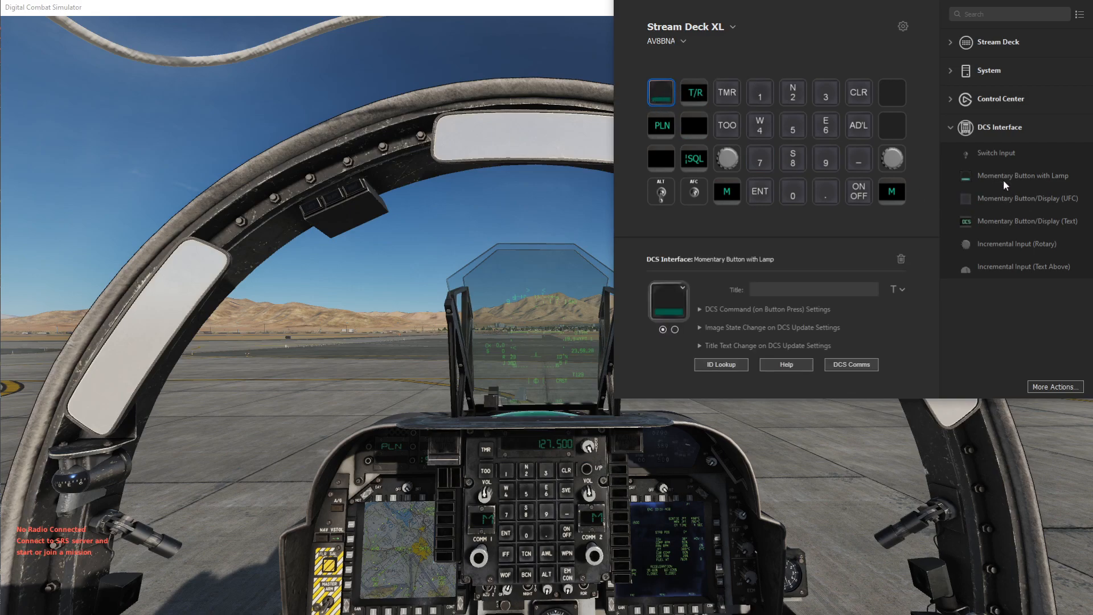
mouse_move(1007, 224)
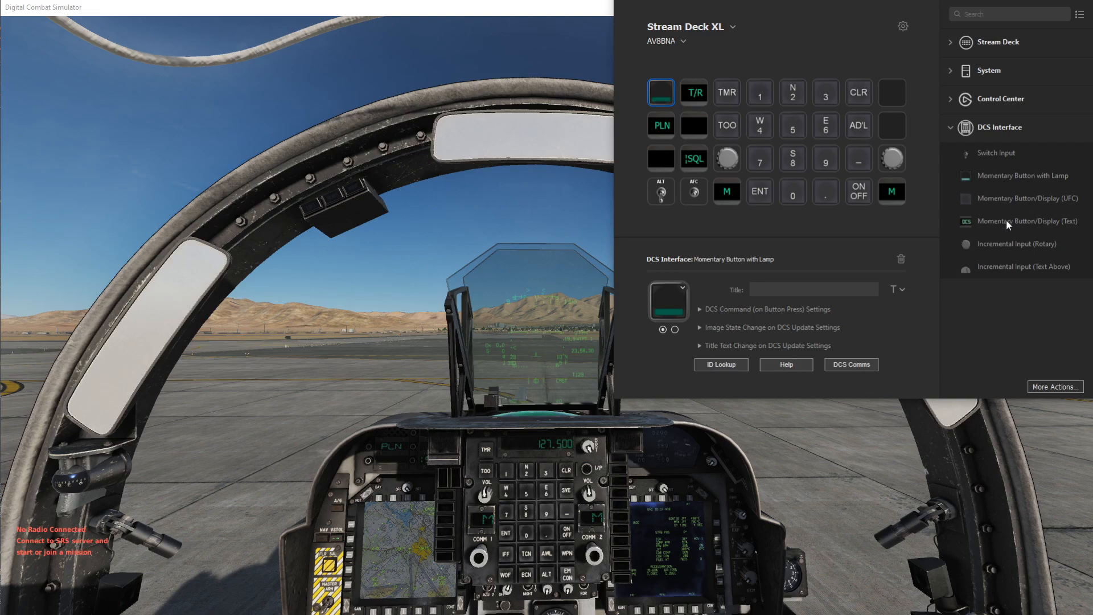
mouse_move(971, 197)
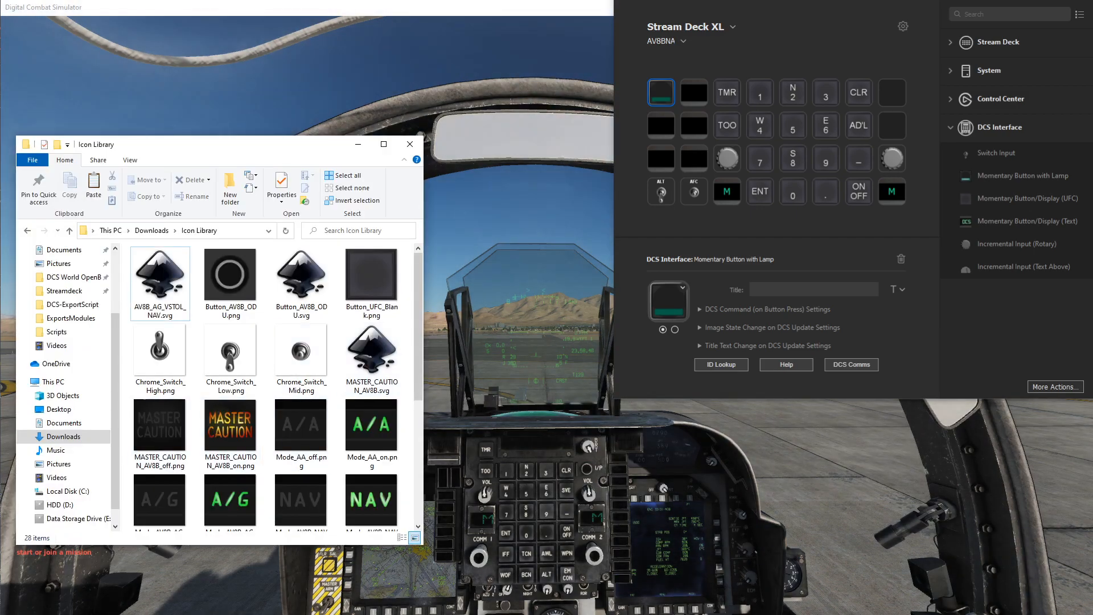
Step: Drop the MASTER_CAUTION PNG onto the key's state image and show Image State Change settings
left_click(159, 425)
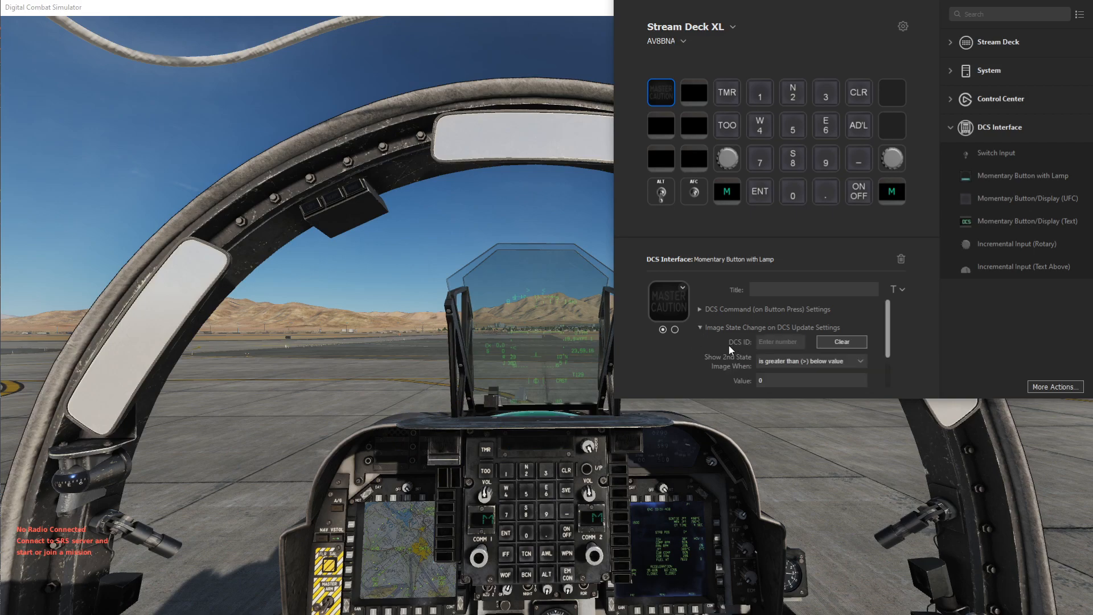
Step: Browse to Saved Games > DCS-ExportScript > ExportsModules containing AV8BNA.lua
left_click(778, 341)
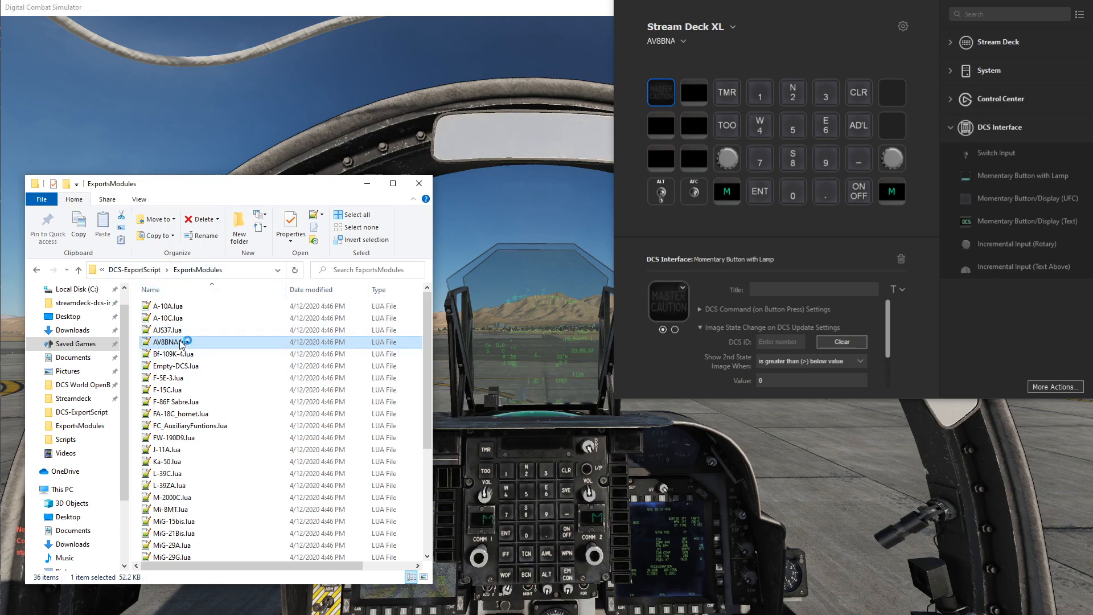
Step: Locate [196] Master Caution in AV8BNA.lua and enter 196 as the Image State DCS ID
double_click(167, 341)
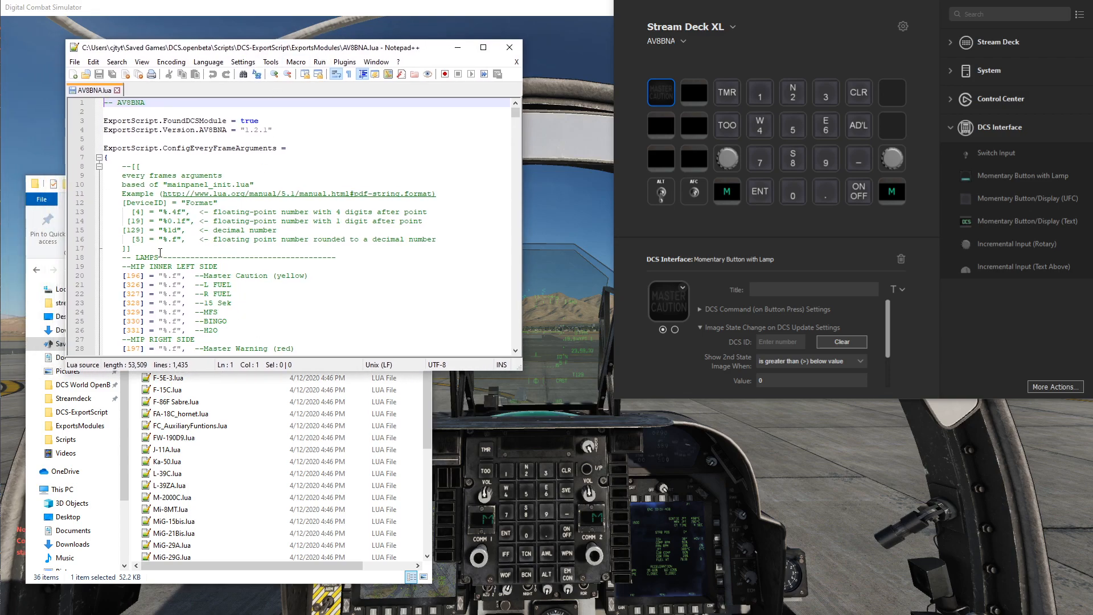
left_click(148, 276)
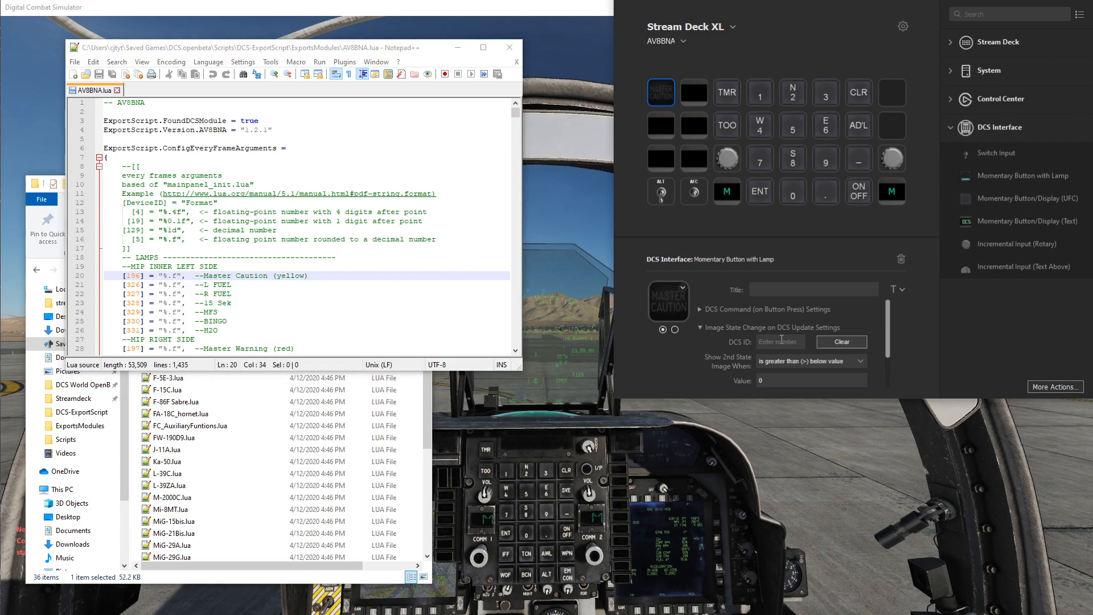
type("196")
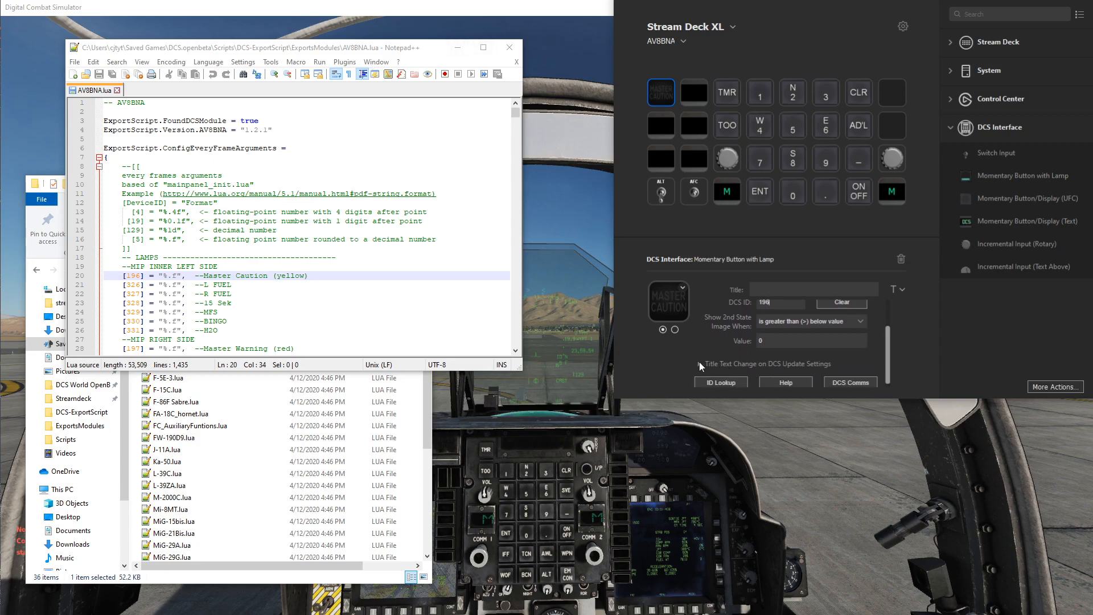
Step: Set the Title Text Change DCS ID to 196 and toggle Master Caution in the cockpit to test
left_click(692, 363)
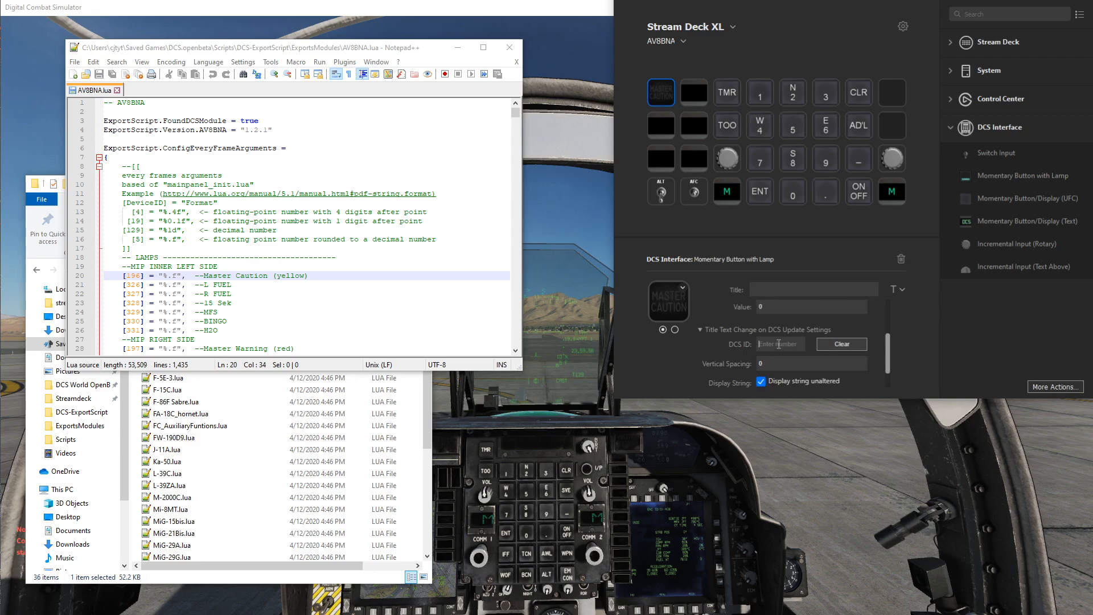
type("196")
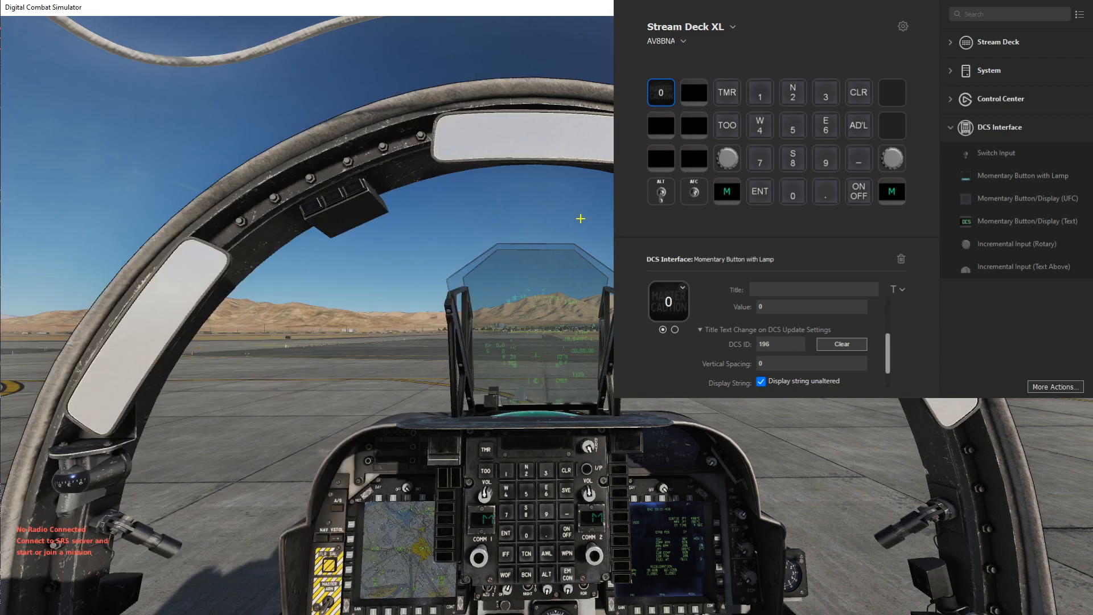
mouse_move(565, 267)
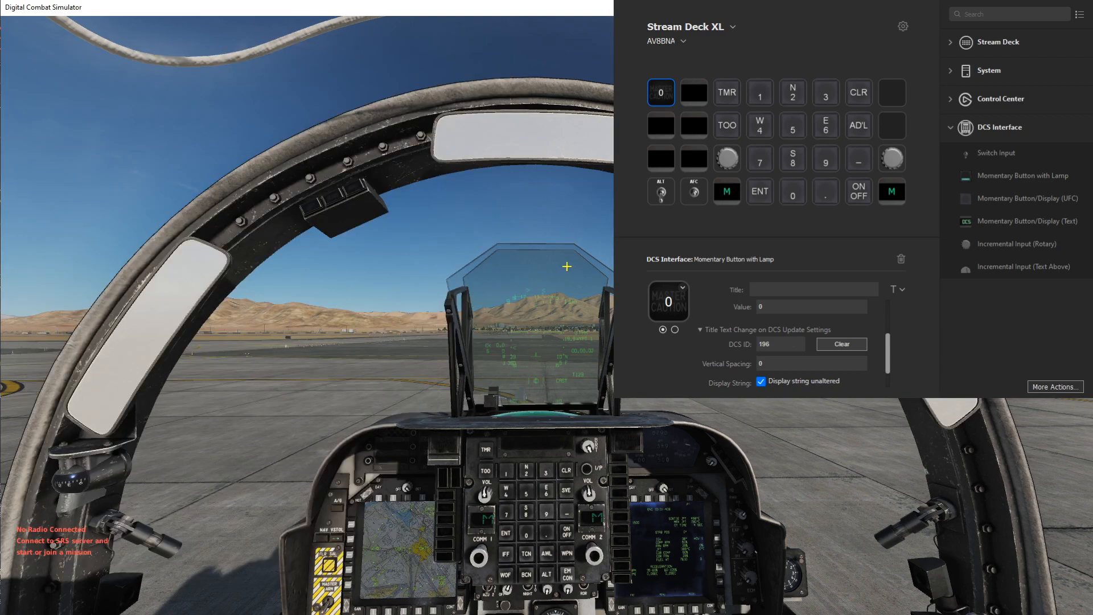
mouse_move(374, 405)
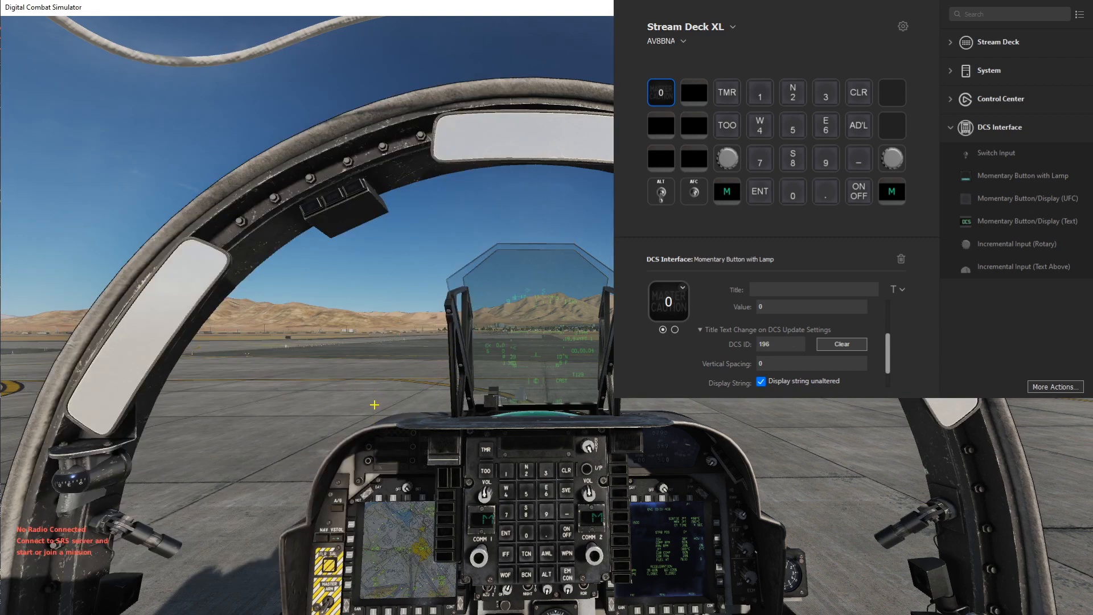
left_click(661, 92)
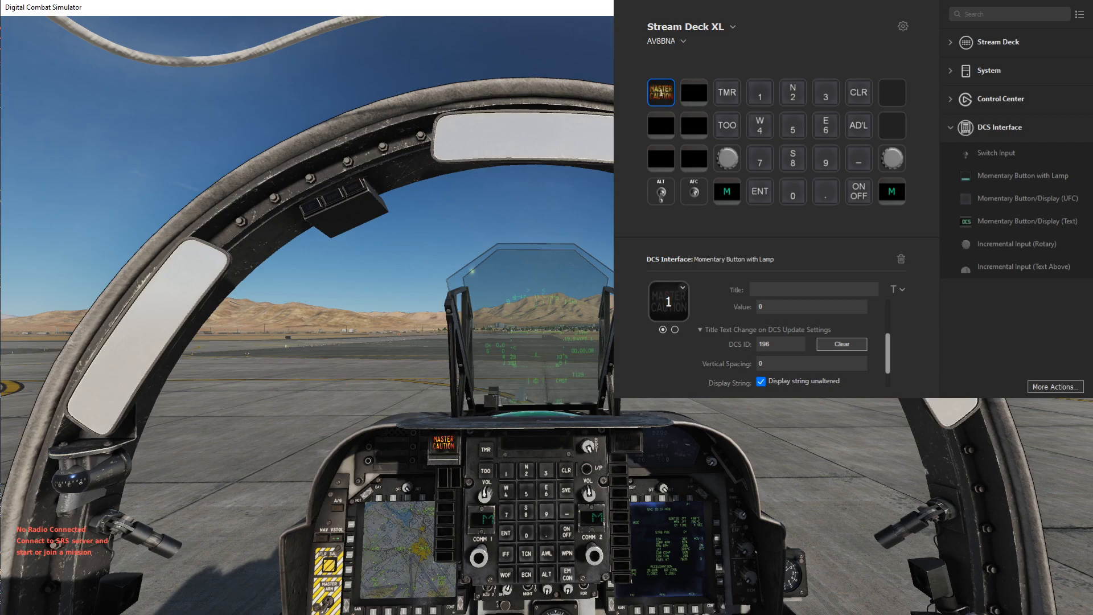
left_click(660, 92)
type("198")
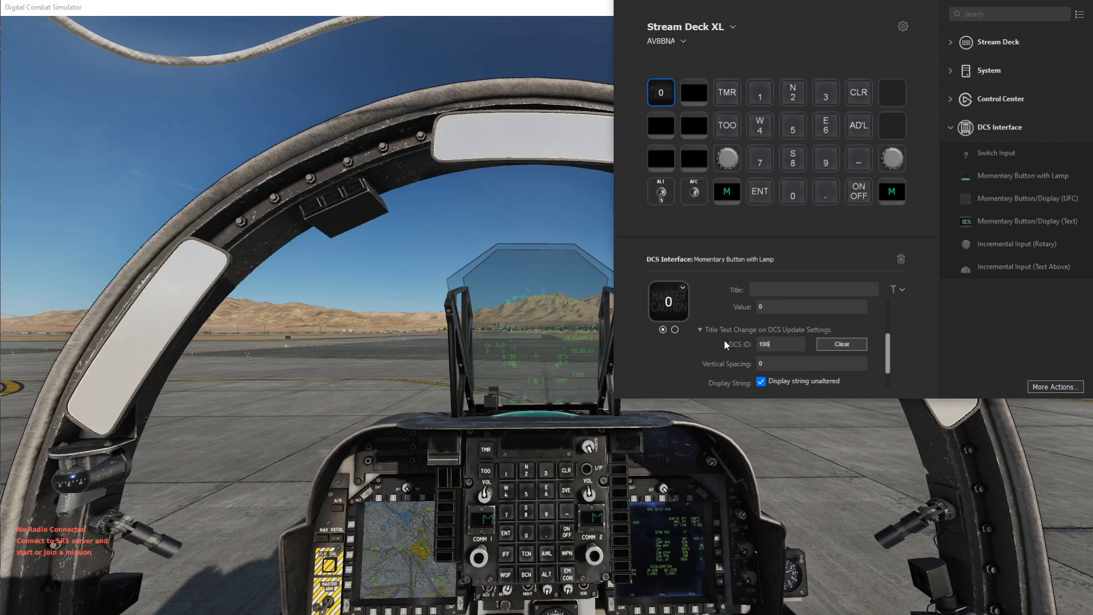
Step: Clear the Title Text DCS ID and collapse the Title Text and Image State sections
left_click(841, 343)
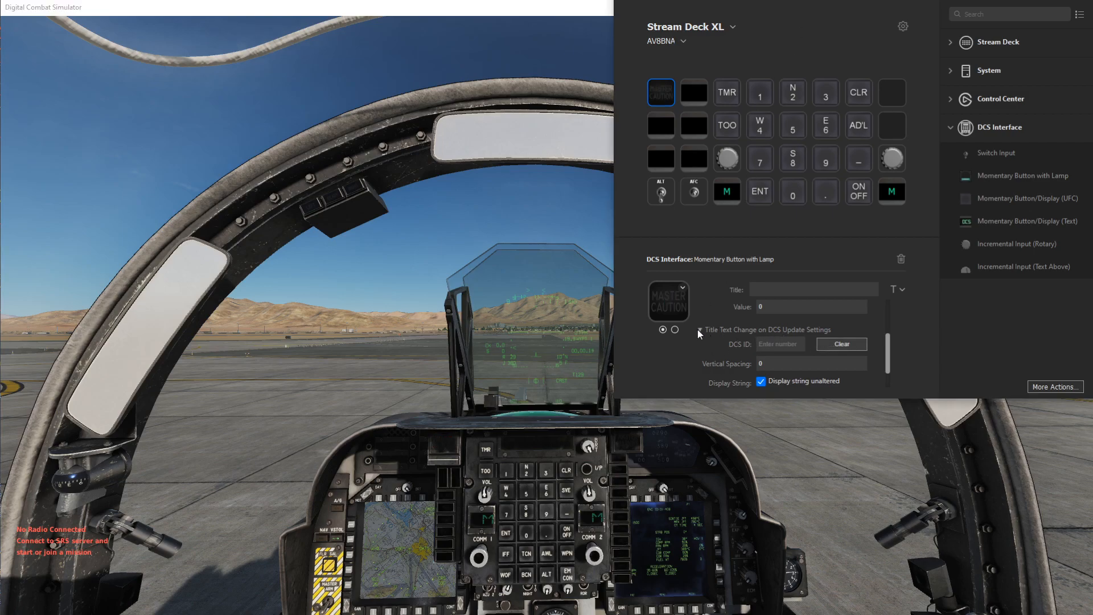
left_click(700, 330)
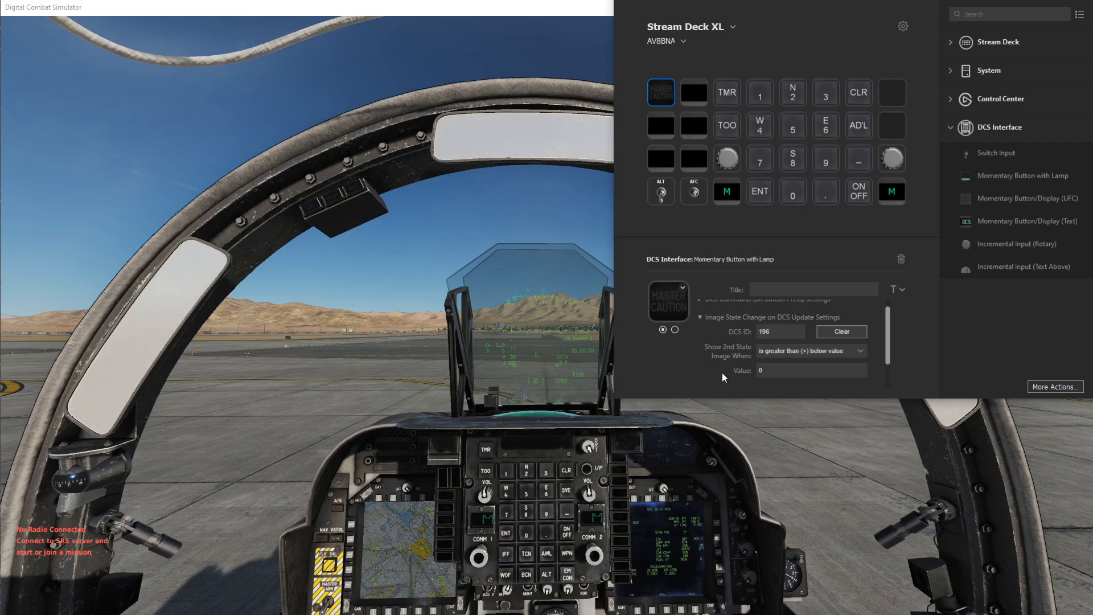
mouse_move(810, 362)
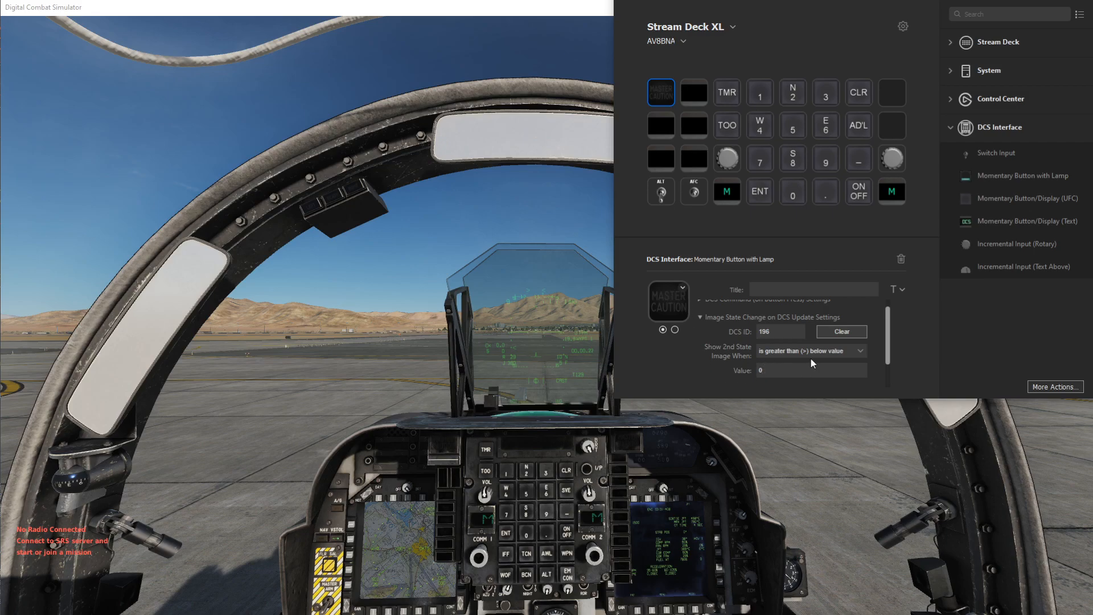
mouse_move(688, 360)
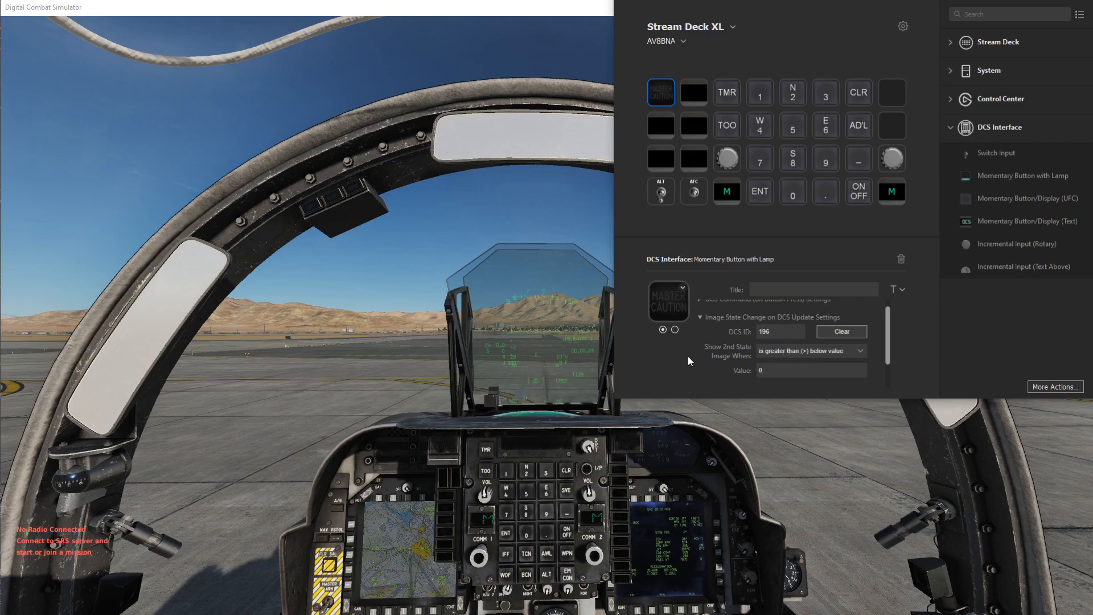
left_click(663, 331)
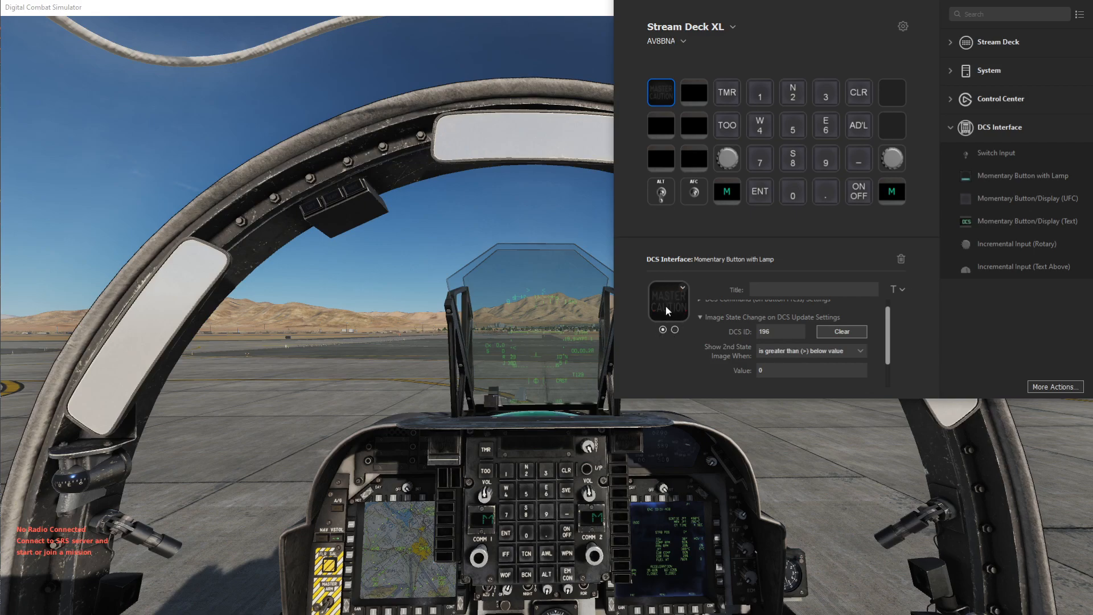
left_click(699, 318)
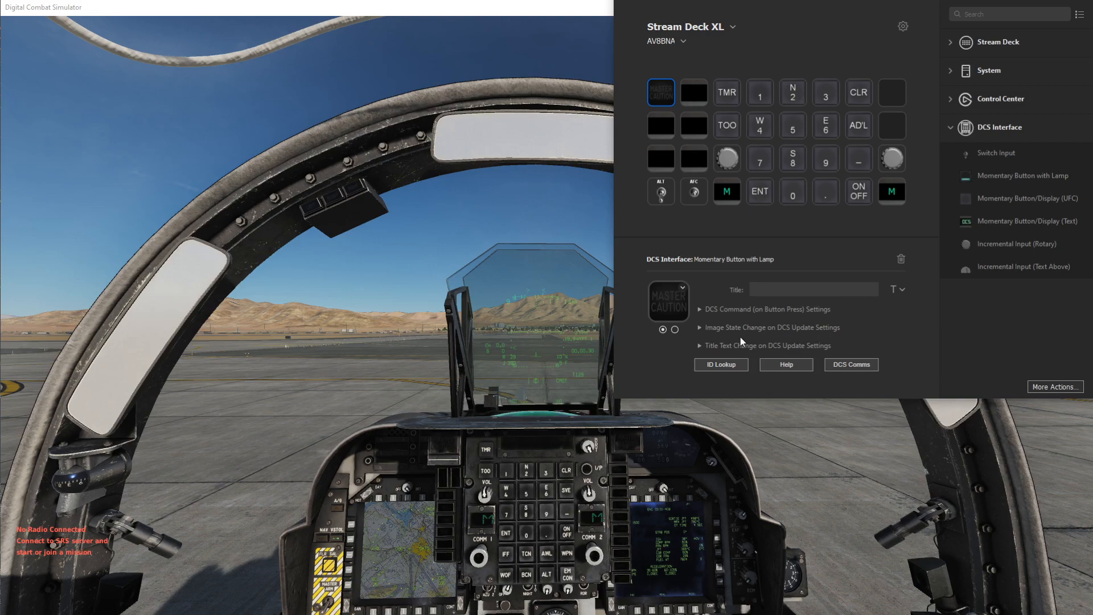
mouse_move(749, 342)
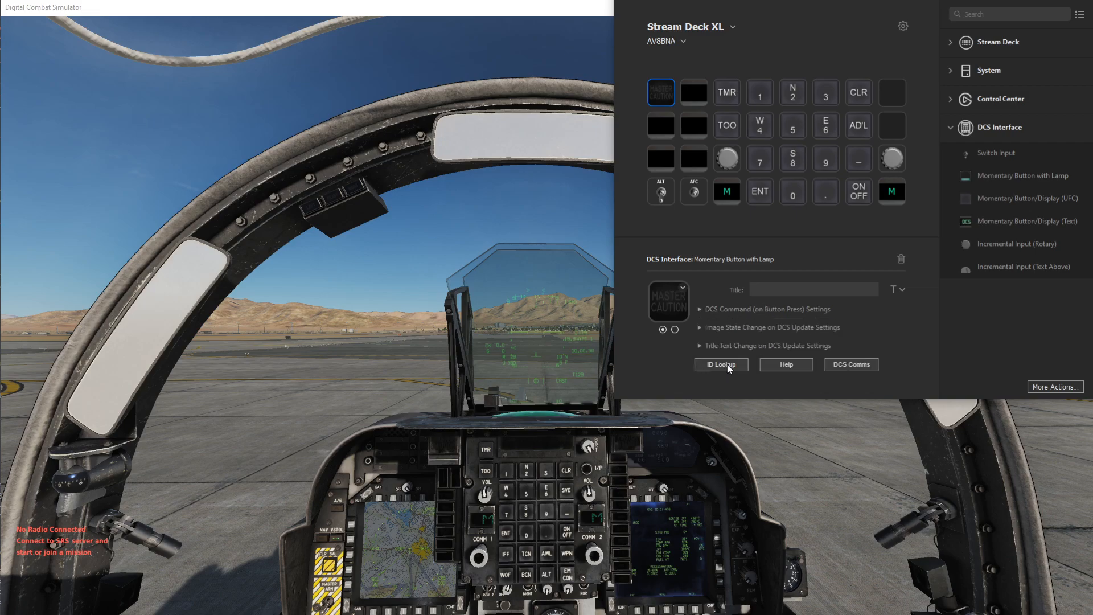
Step: Use ID Lookup to select AV8BNA Master Caution (search 'cau'): device 35, button 3198
left_click(720, 365)
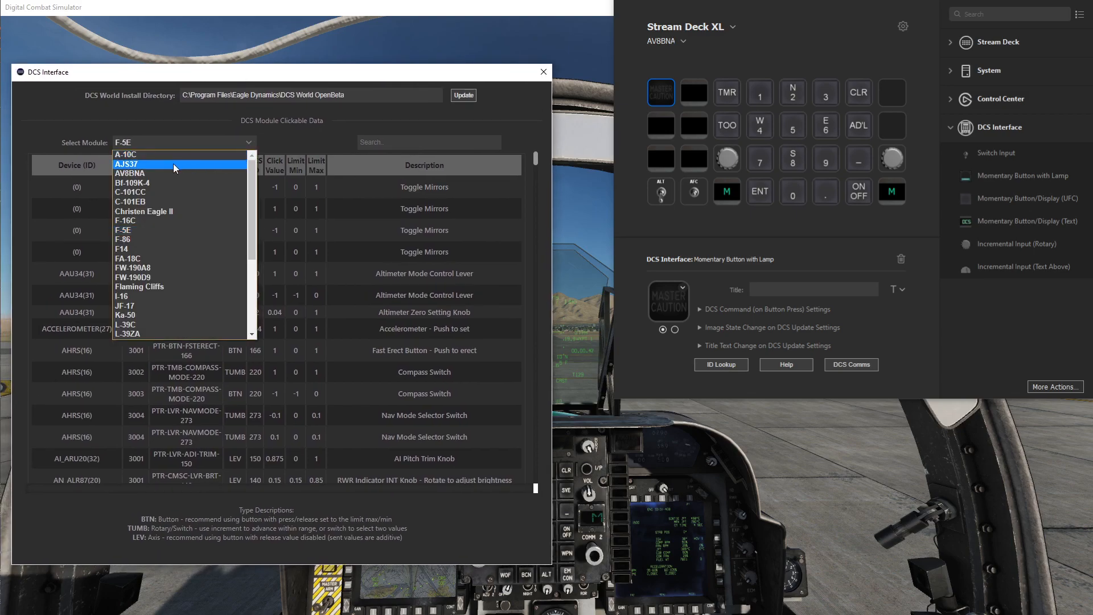
left_click(130, 173)
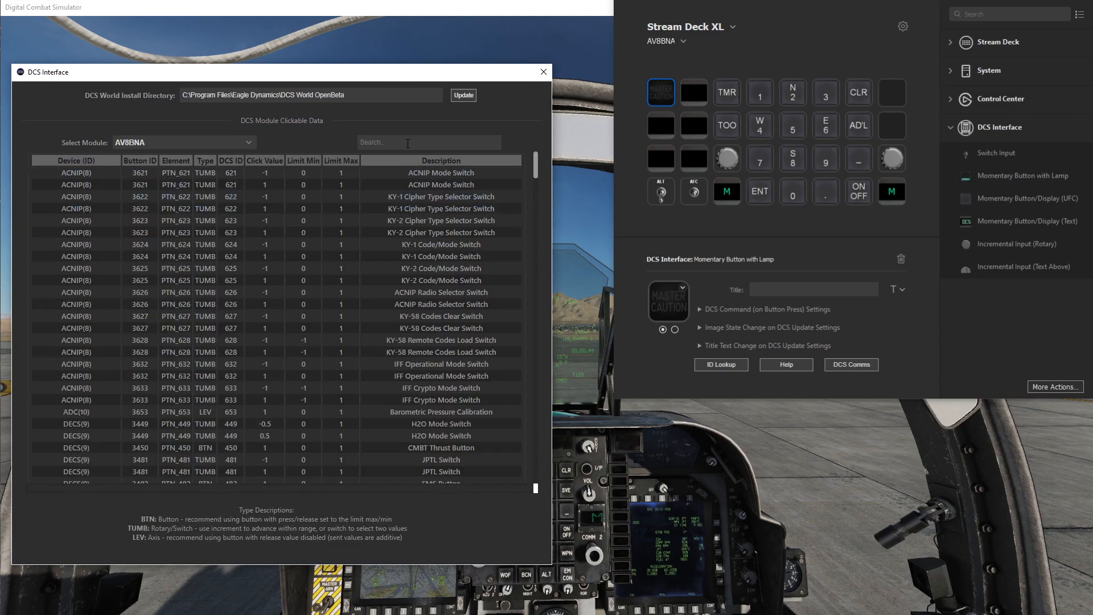
type("cau")
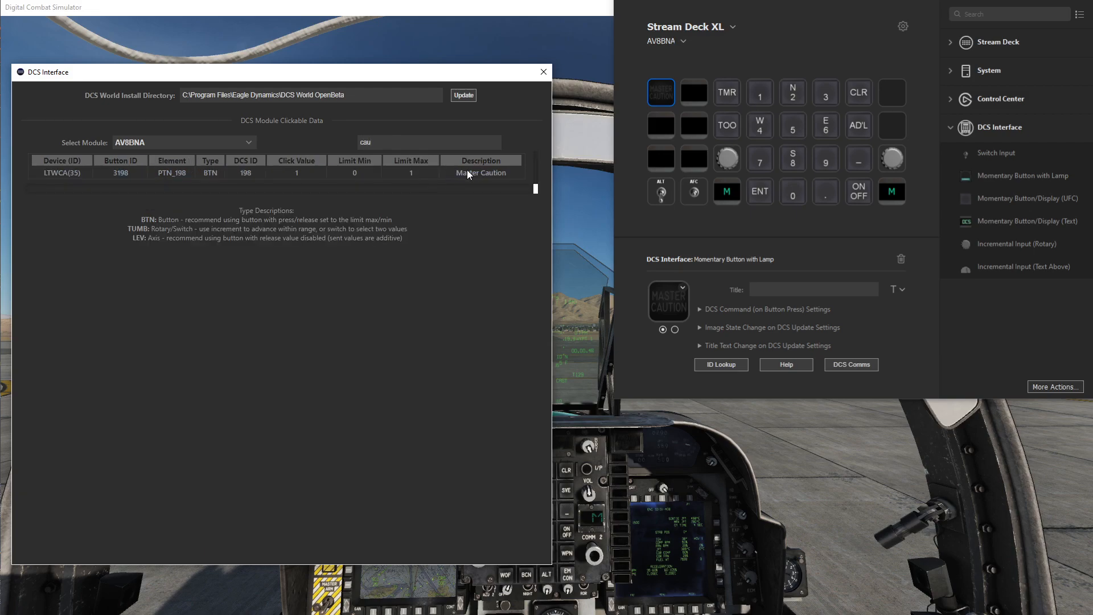
left_click(480, 171)
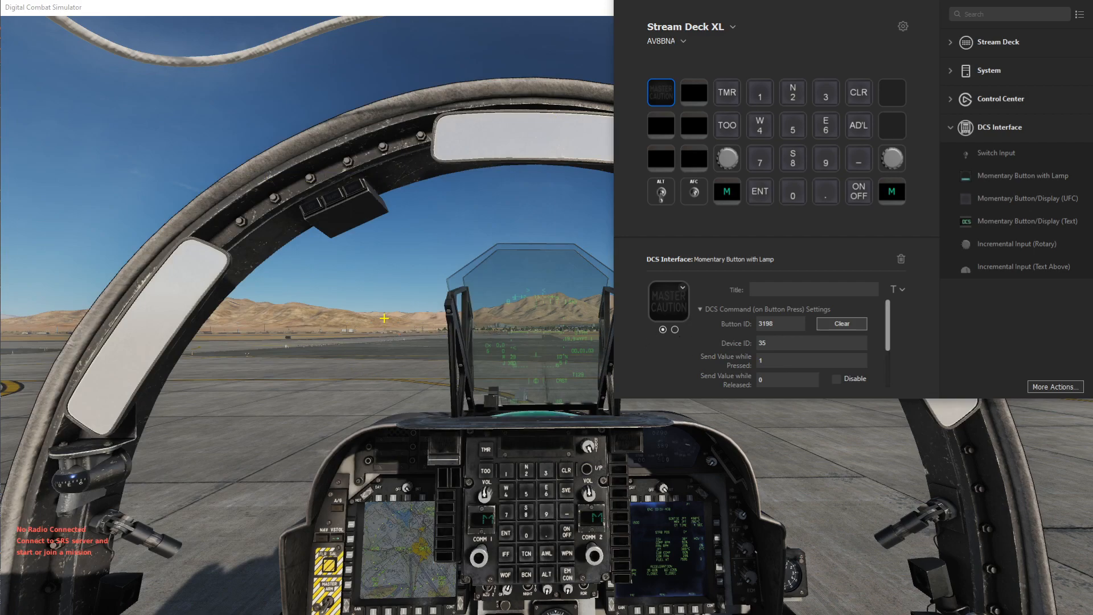
mouse_move(383, 328)
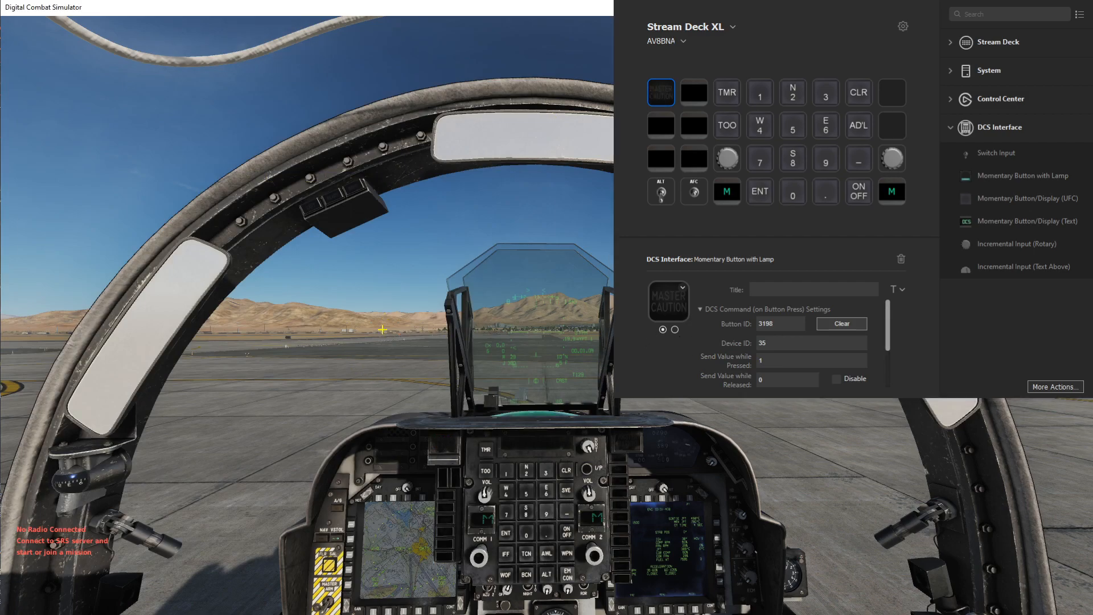